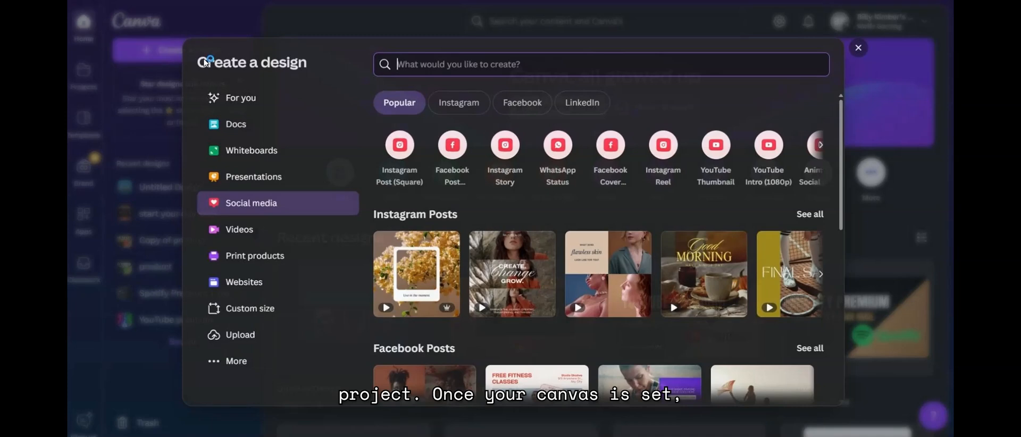
# Start a blank square Instagram post and bring in the runner-on-track photo.
pyautogui.click(399, 144)
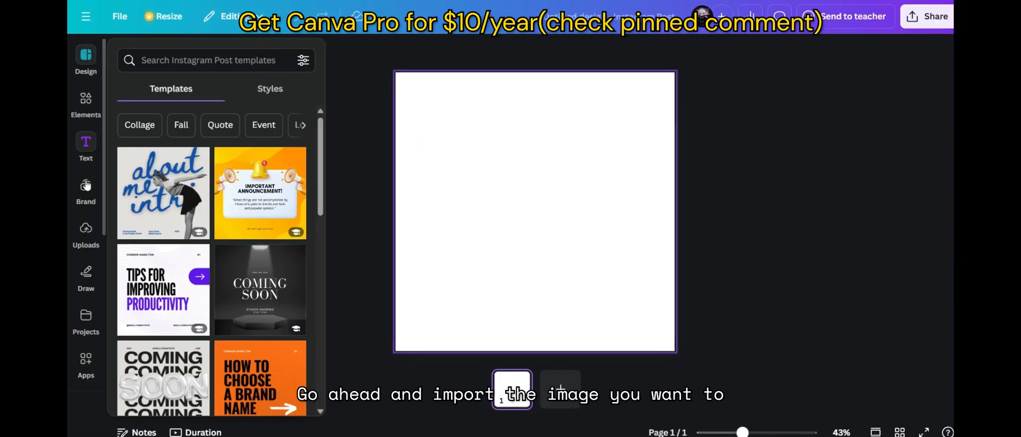
pyautogui.click(85, 233)
pyautogui.write('TypeCutO')
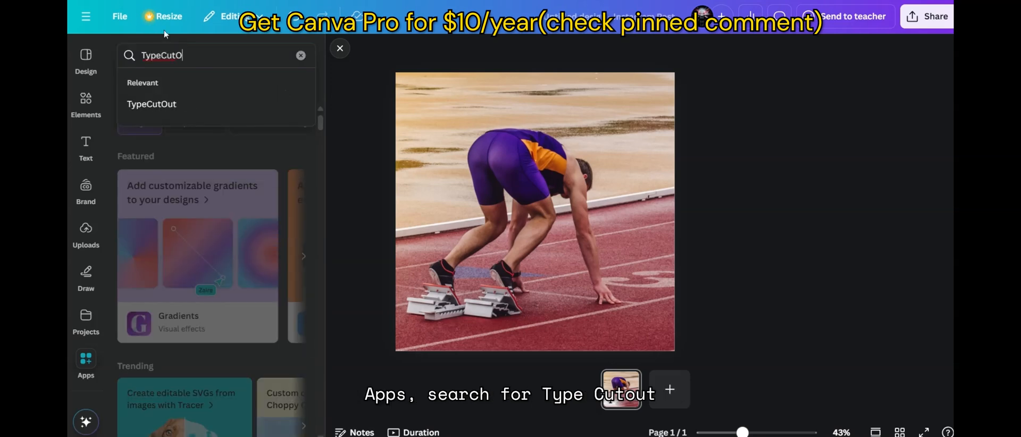
# In TypeCutOut, set the main text to RUN and fill it with the downloaded runner image.
pyautogui.click(152, 104)
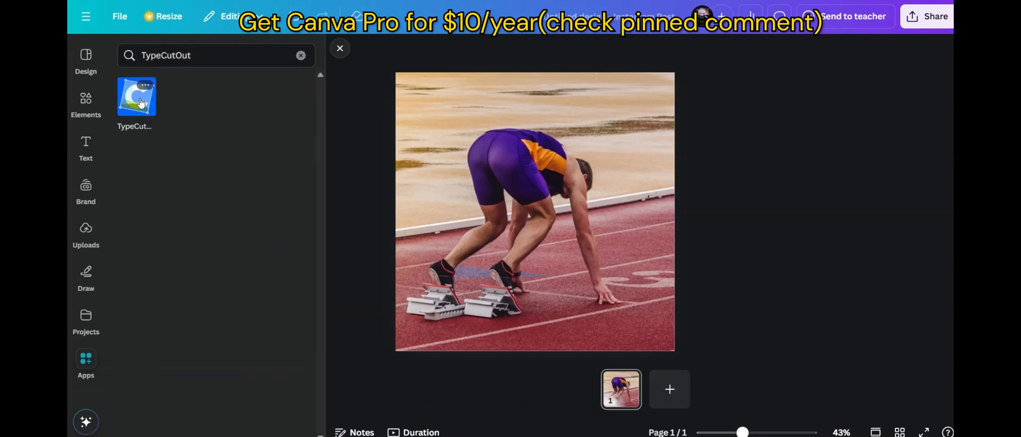
pyautogui.click(136, 97)
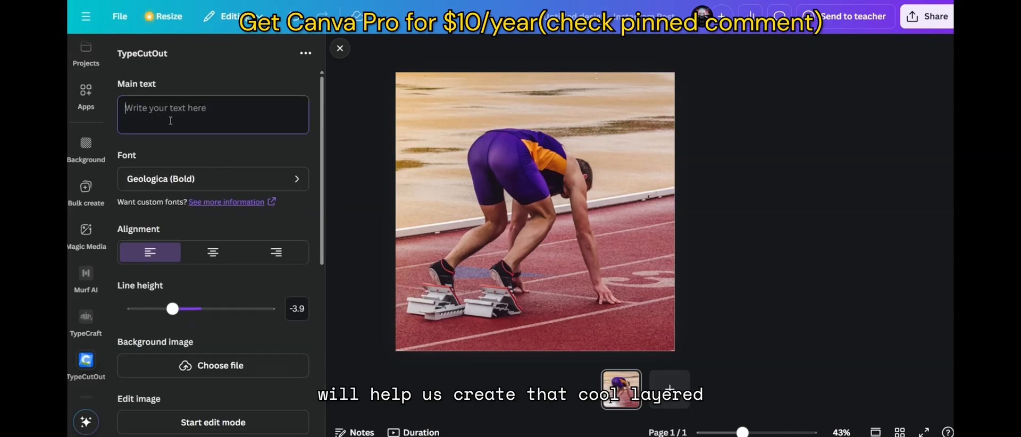
pyautogui.write('RUN')
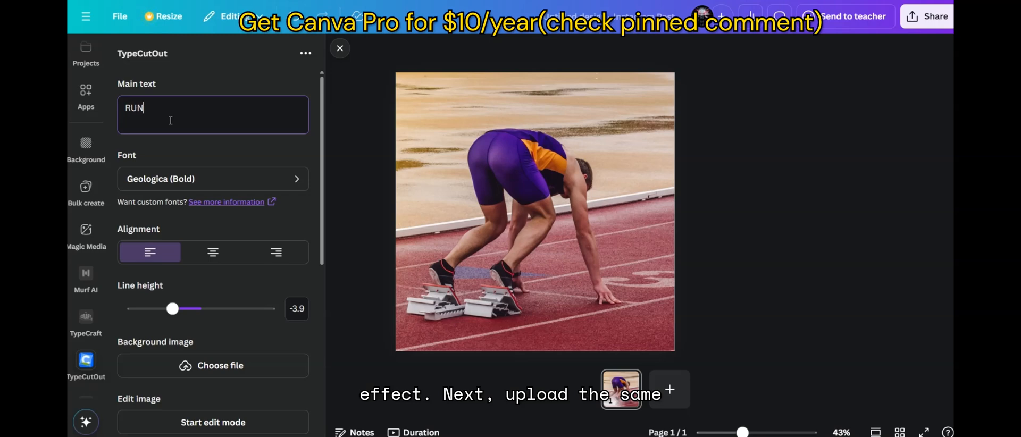
pyautogui.click(212, 365)
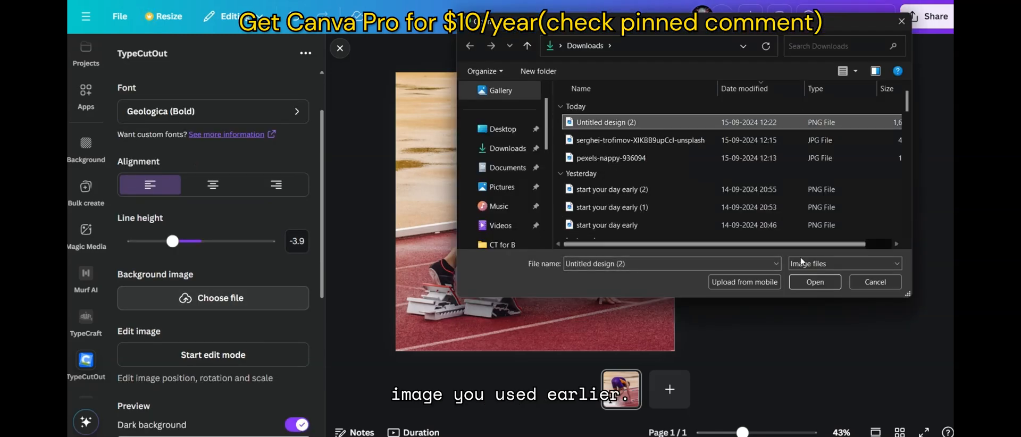
pyautogui.click(813, 281)
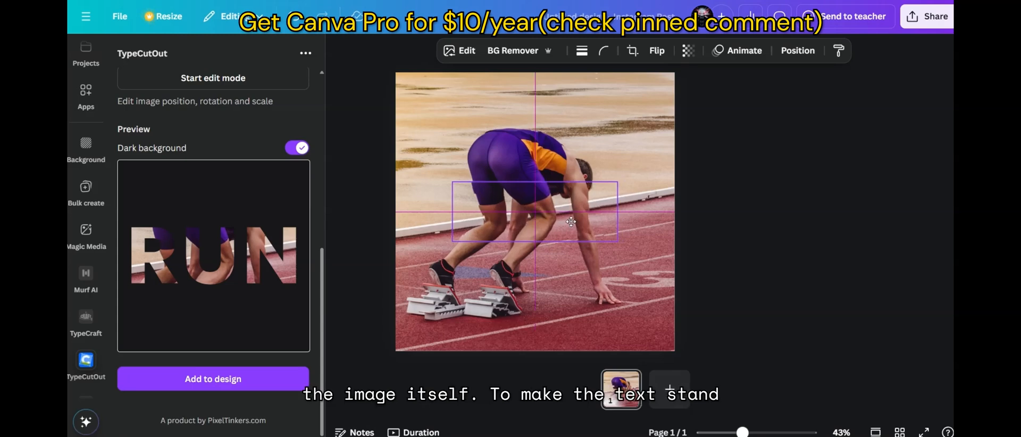
# Select the runner photo to cut it out over the teal background above RUN.
pyautogui.click(534, 212)
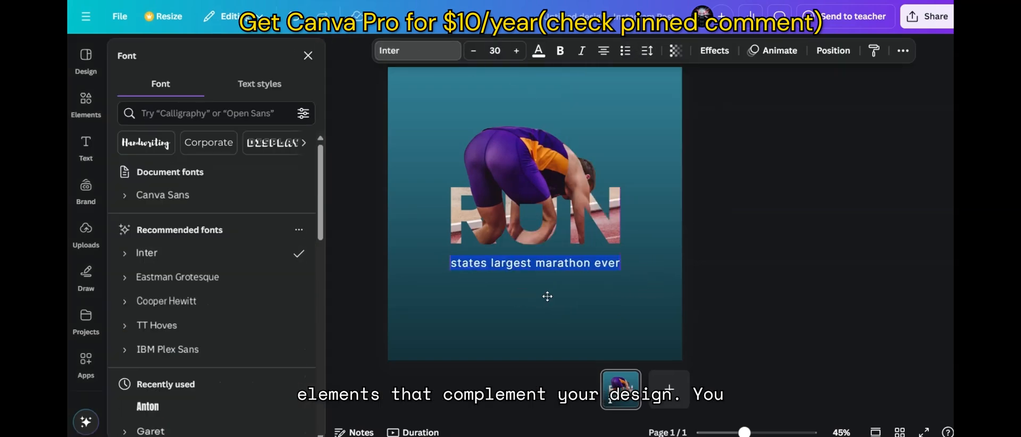
# Bring up the Elements library and select the runner cutout to position the button beneath it.
pyautogui.click(85, 104)
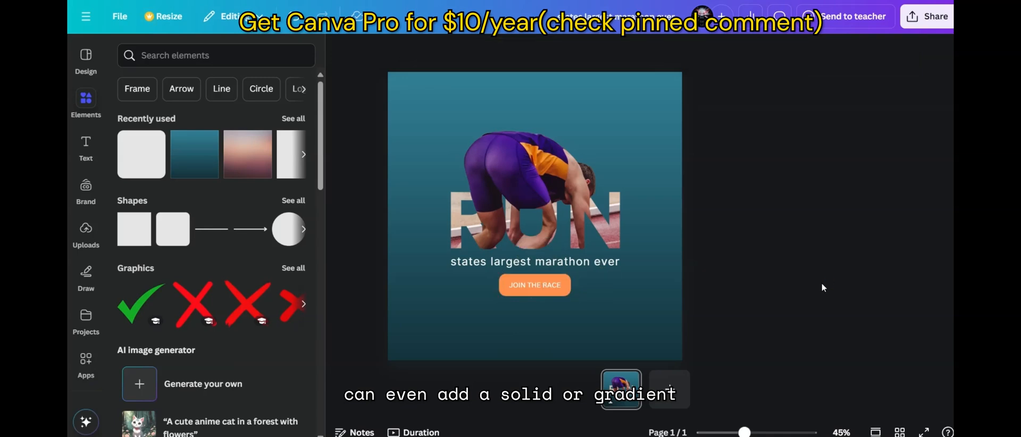
pyautogui.click(533, 196)
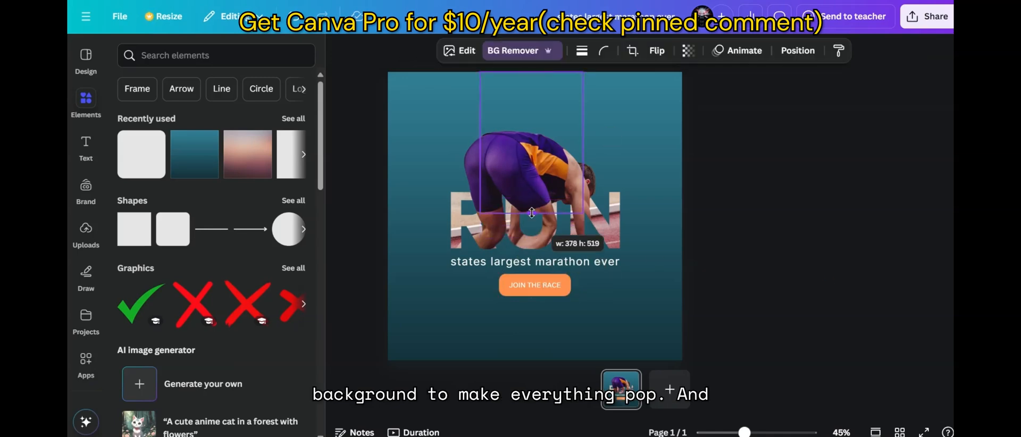